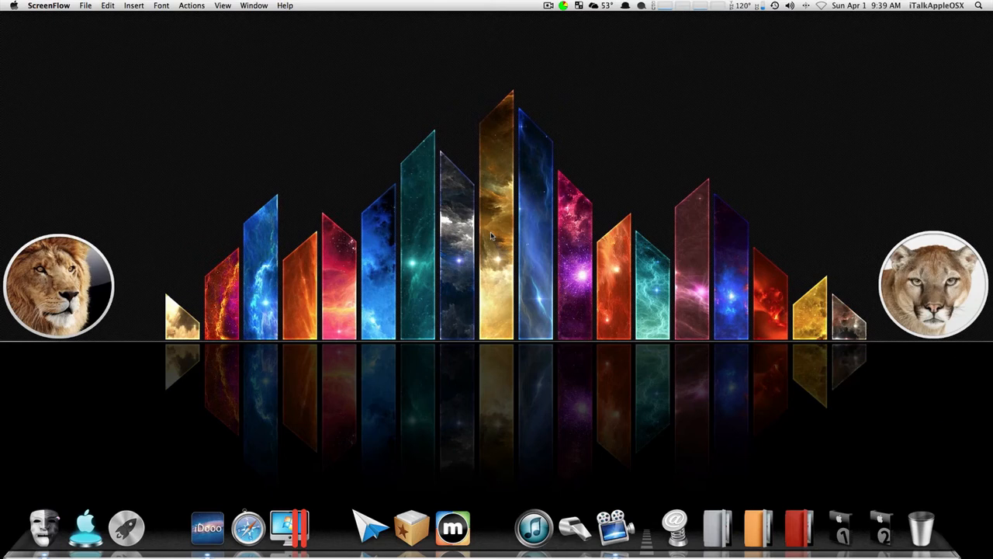
{"action": "mouse_move", "coordinate": [489, 273]}
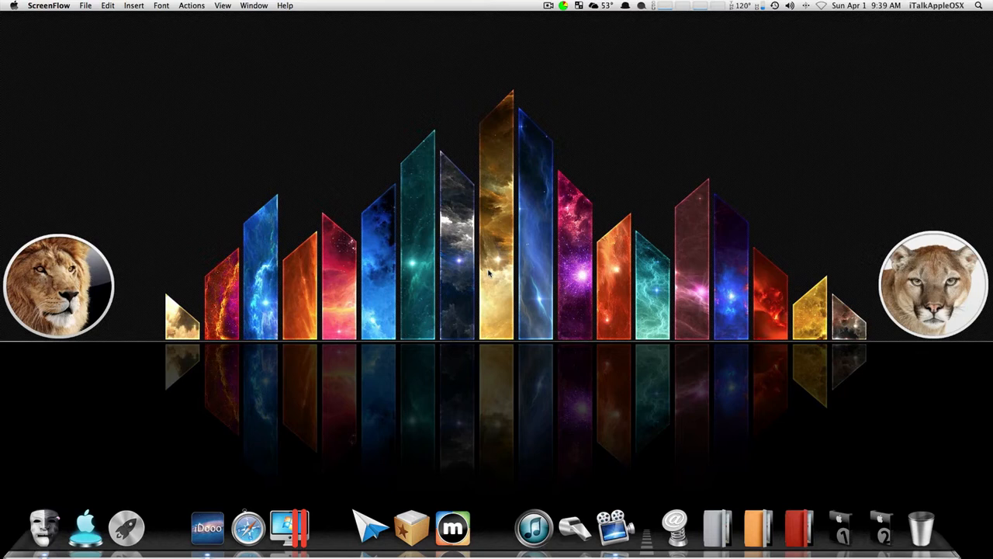
{"action": "mouse_move", "coordinate": [248, 528]}
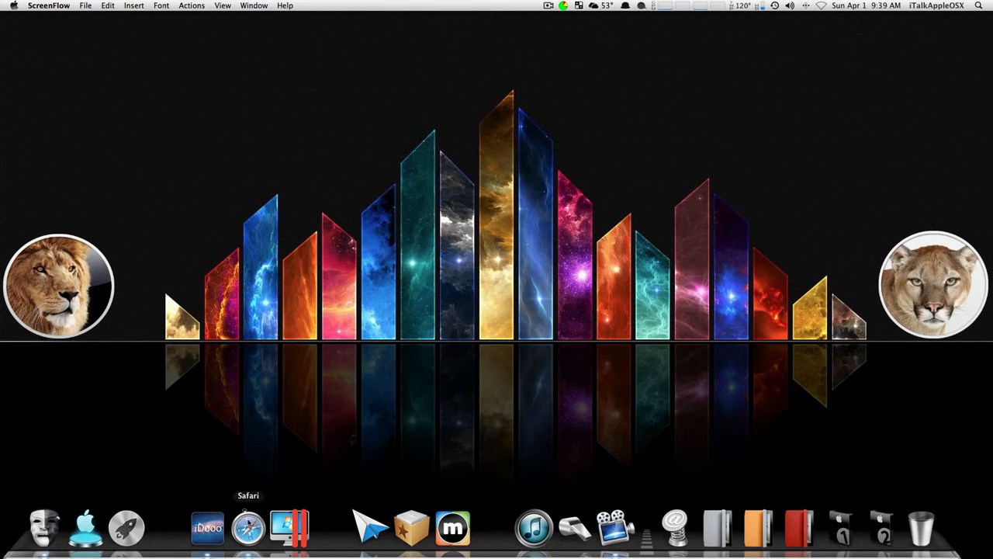
- Launch Safari from the Dock, showing Apple's search results for "apple hot news"
{"action": "left_click", "coordinate": [248, 528]}
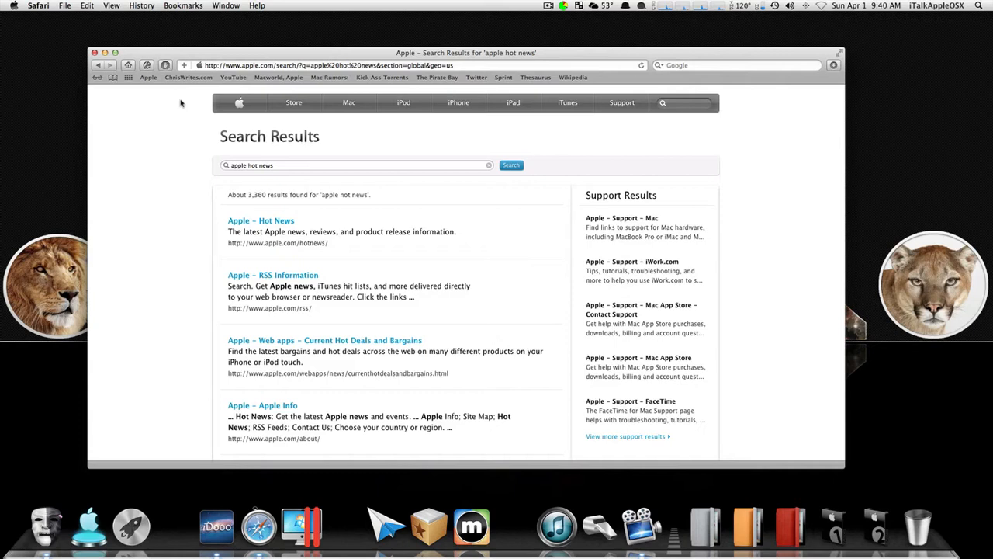
{"action": "mouse_move", "coordinate": [202, 68]}
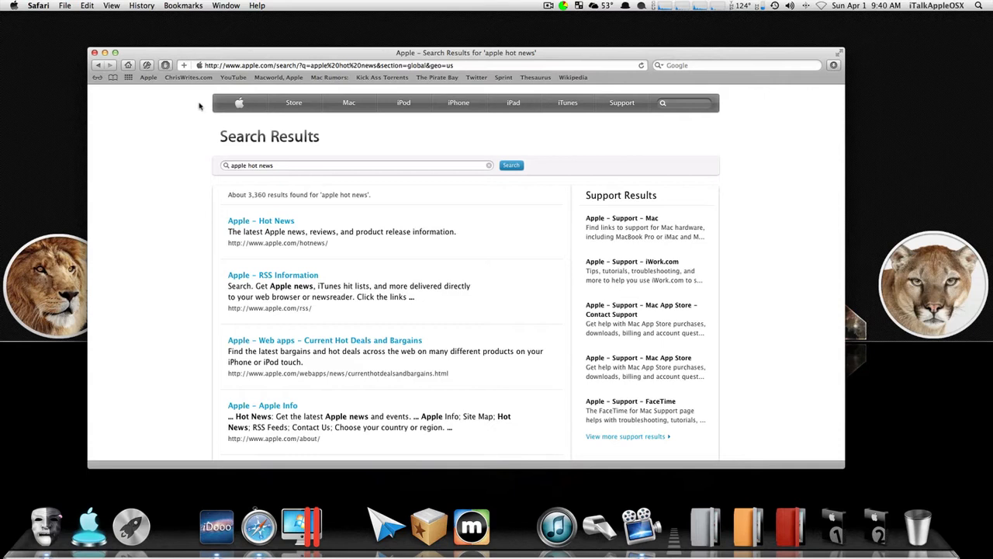
{"action": "left_click", "coordinate": [349, 65]}
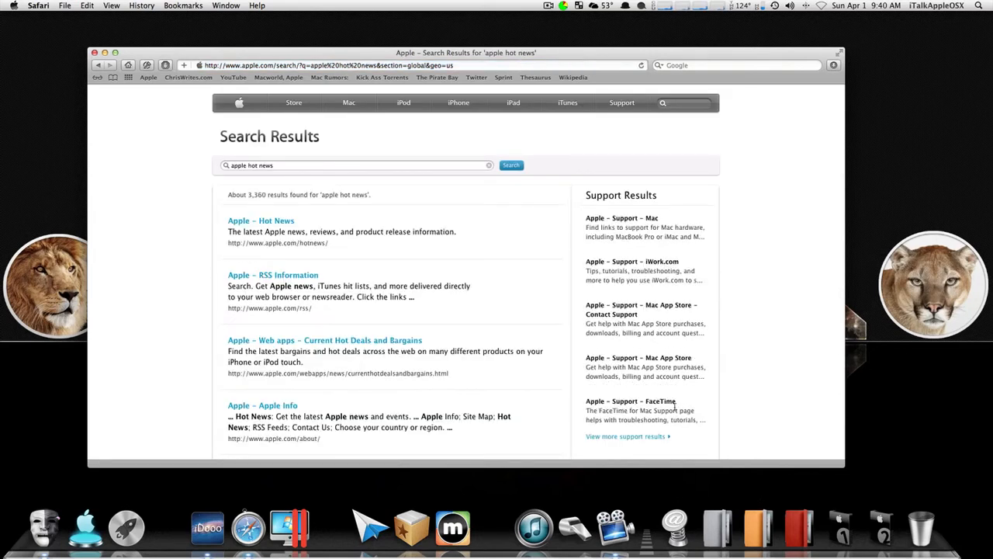
{"action": "mouse_move", "coordinate": [233, 78]}
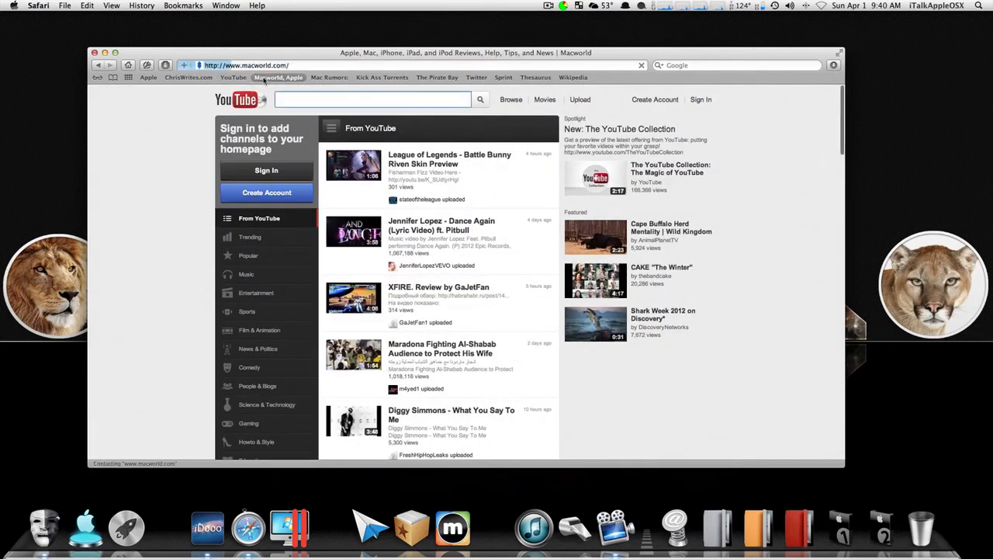
- Load the Macworld homepage from its Bookmarks Bar bookmark
{"action": "left_click", "coordinate": [278, 77]}
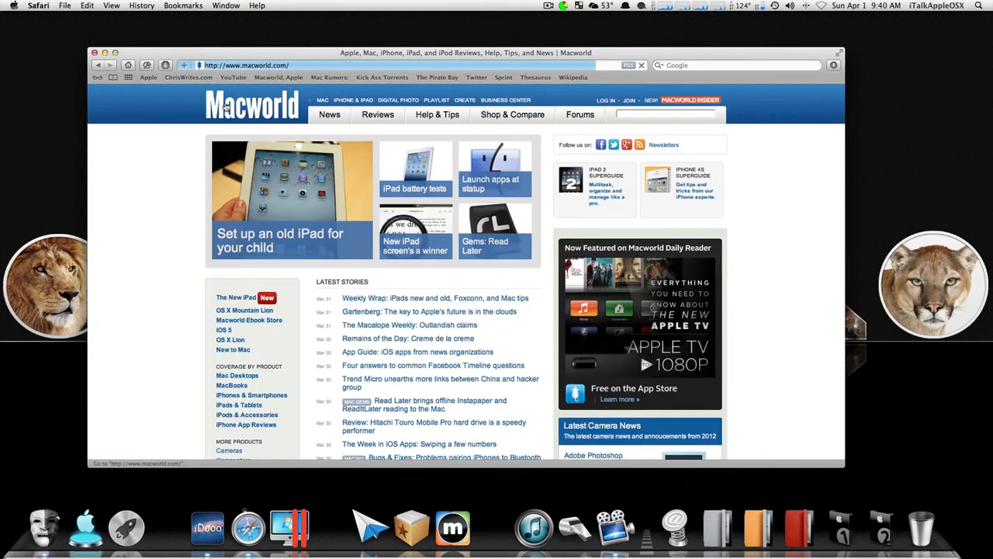